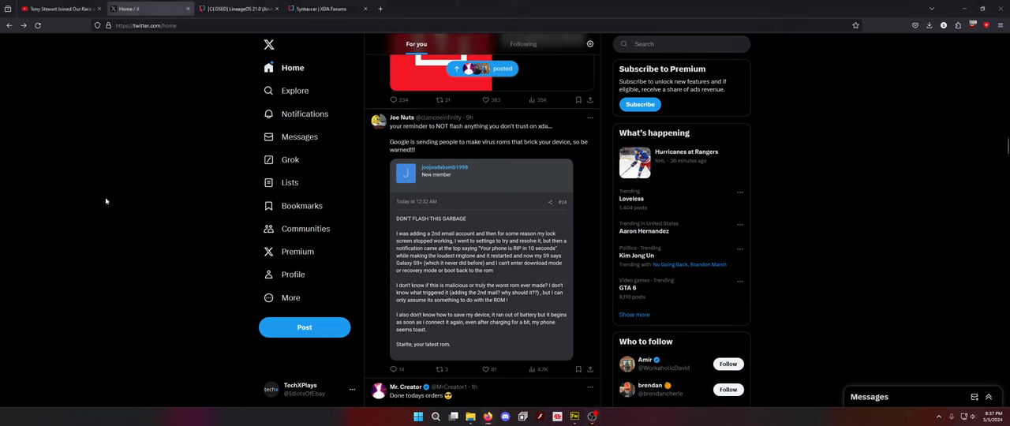
Step: Switch from the X feed to the closed LineageOS 21.0 S9/S9+ Exynos thread on XDA
left_click(237, 10)
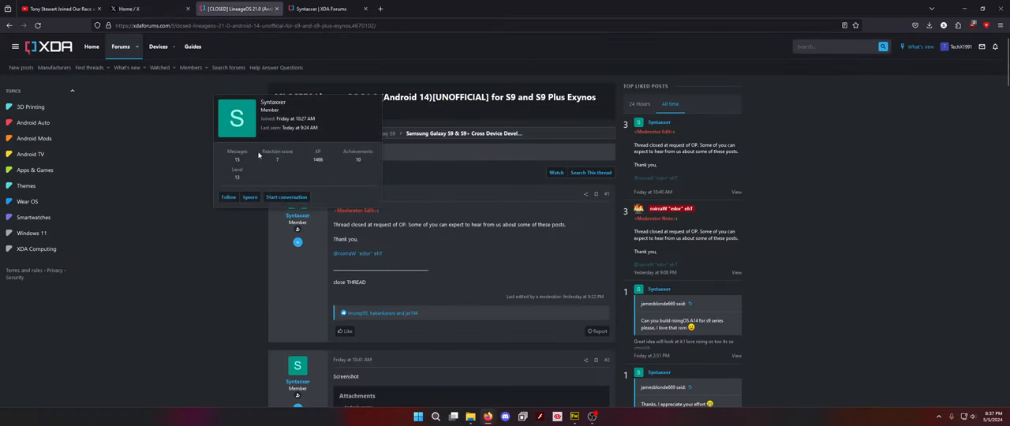
left_click(271, 101)
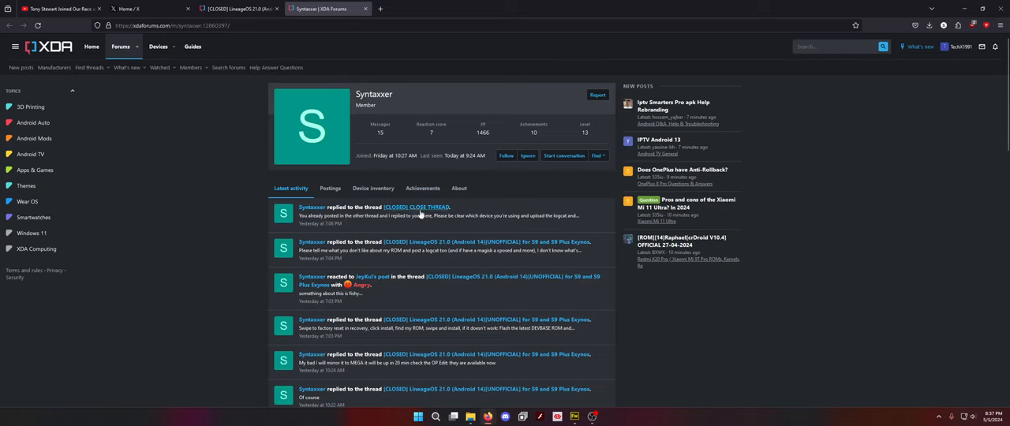
Step: Open Syntaxxer's [CLOSED] CLOSE THREAD Note 9 thread from Latest activity and read its replies
left_click(417, 207)
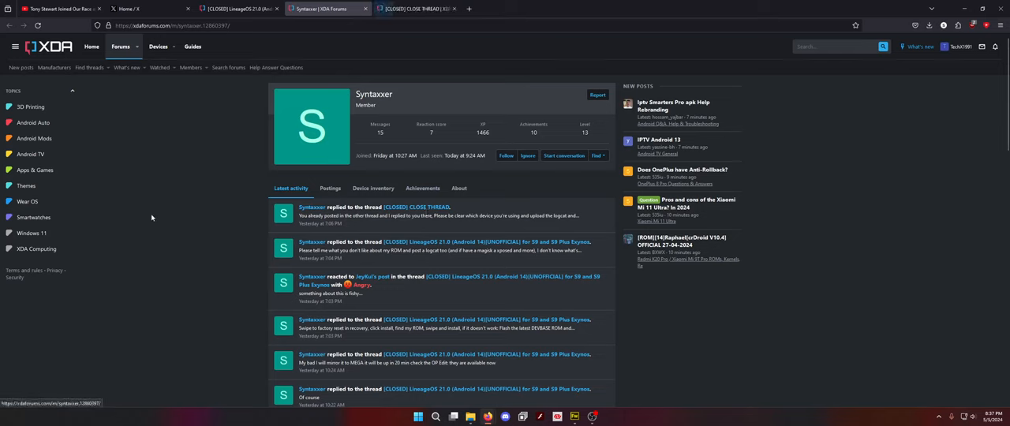
mouse_move(454, 248)
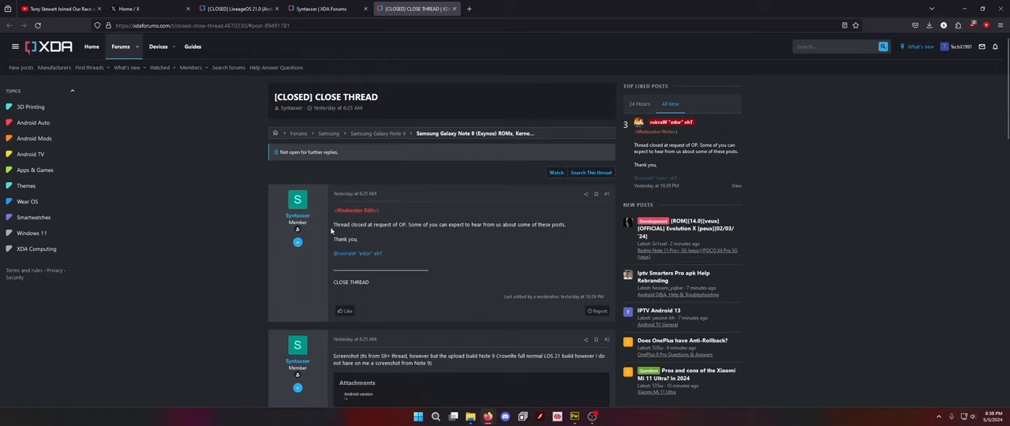
mouse_move(407, 237)
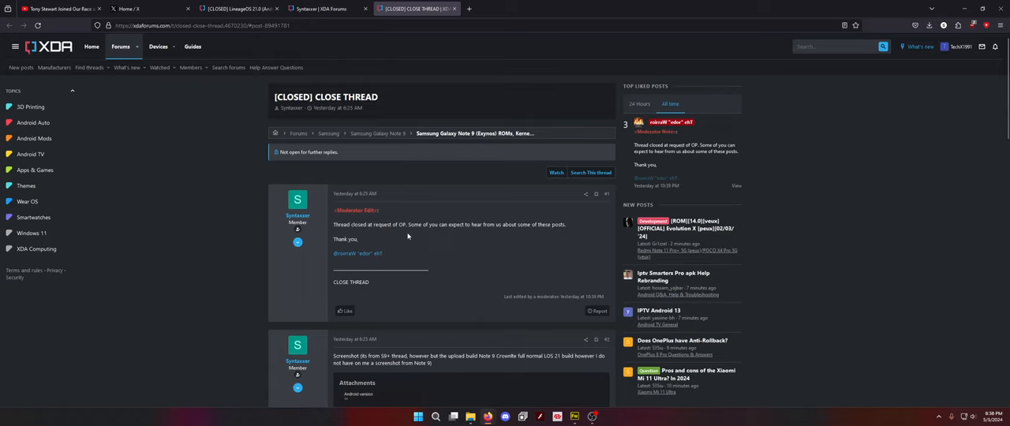
scroll("down", 3)
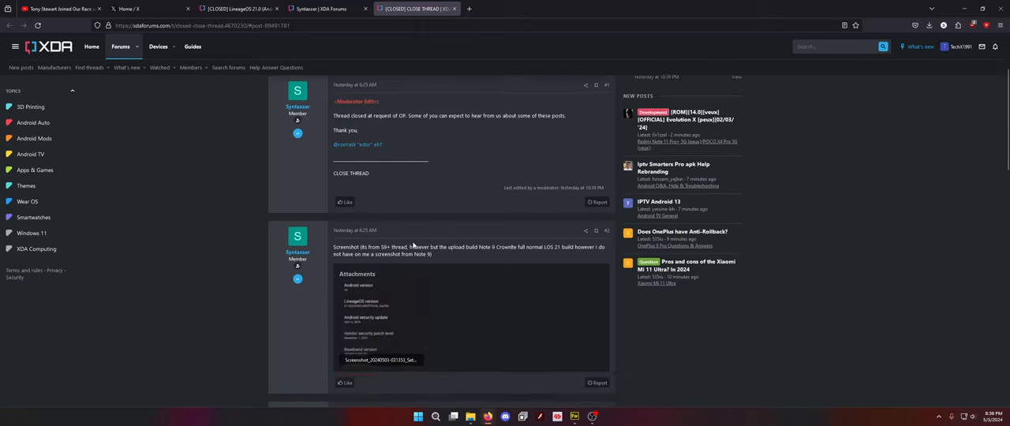
scroll("down", 3)
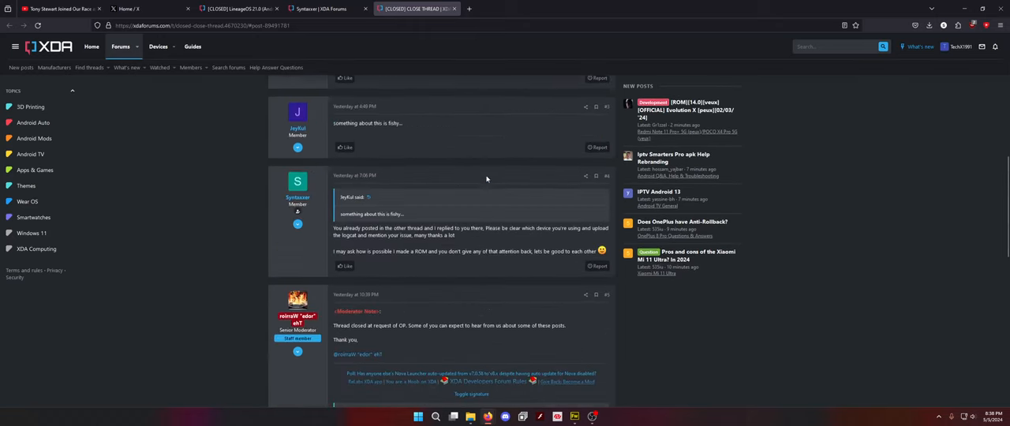
scroll("down", 3)
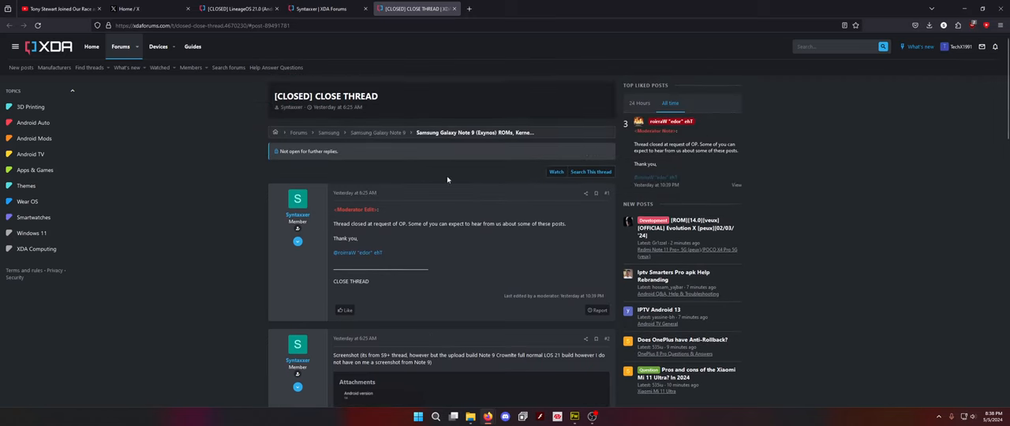
Step: Return to the closed LineageOS 21.0 thread, go to page 2 and read its replies
left_click(291, 214)
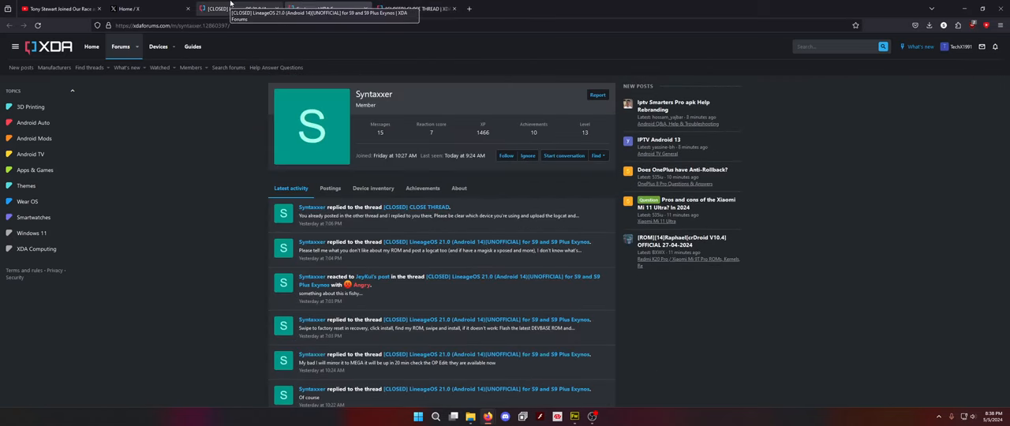
left_click(237, 9)
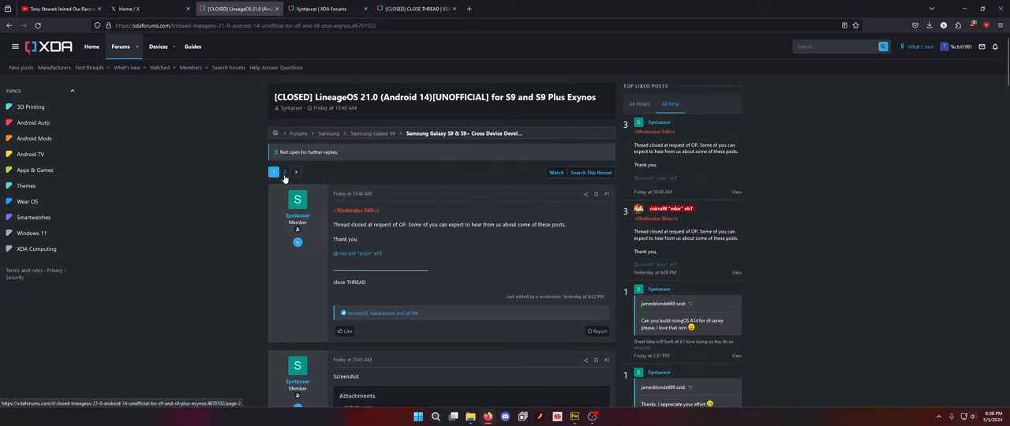
left_click(297, 172)
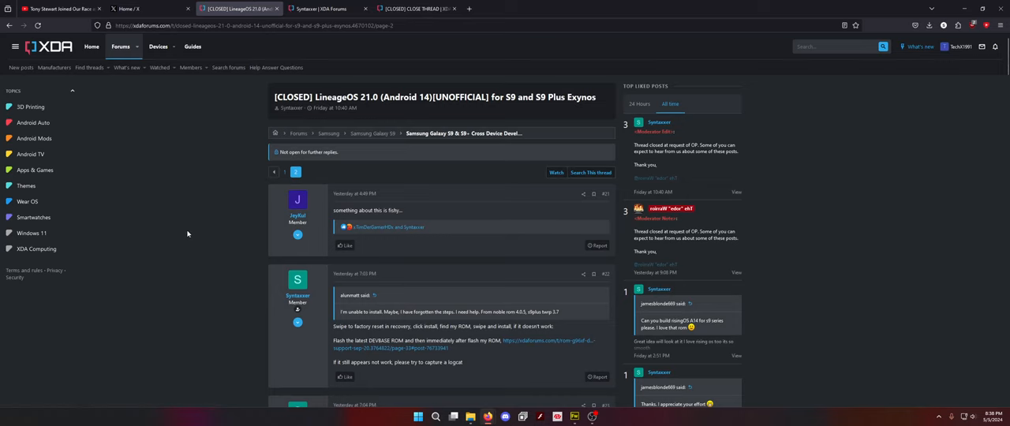
scroll("down", 3)
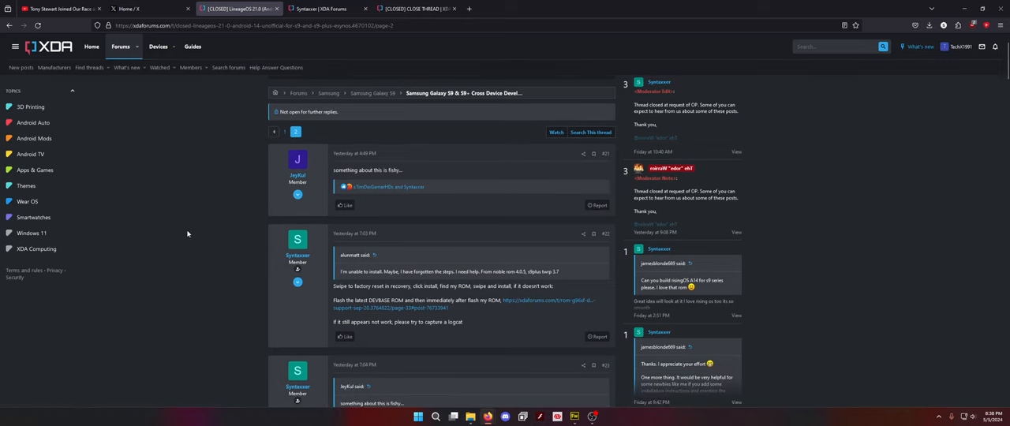
scroll("down", 3)
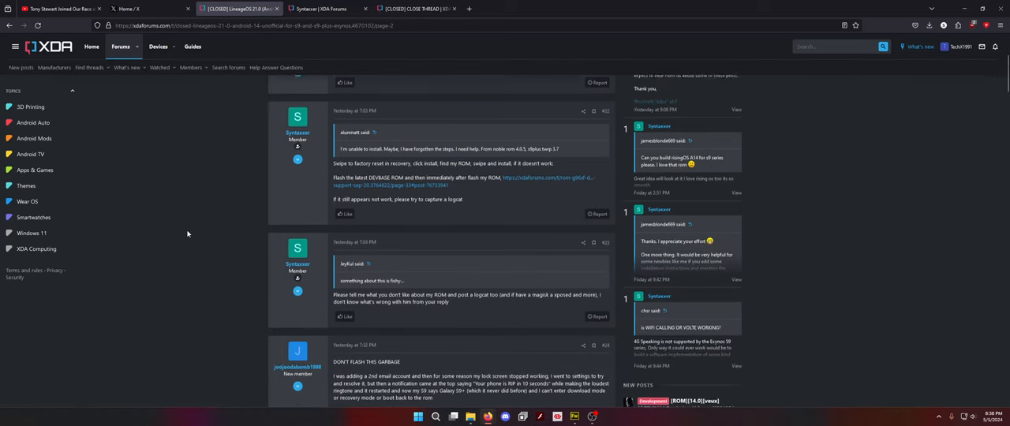
scroll("down", 3)
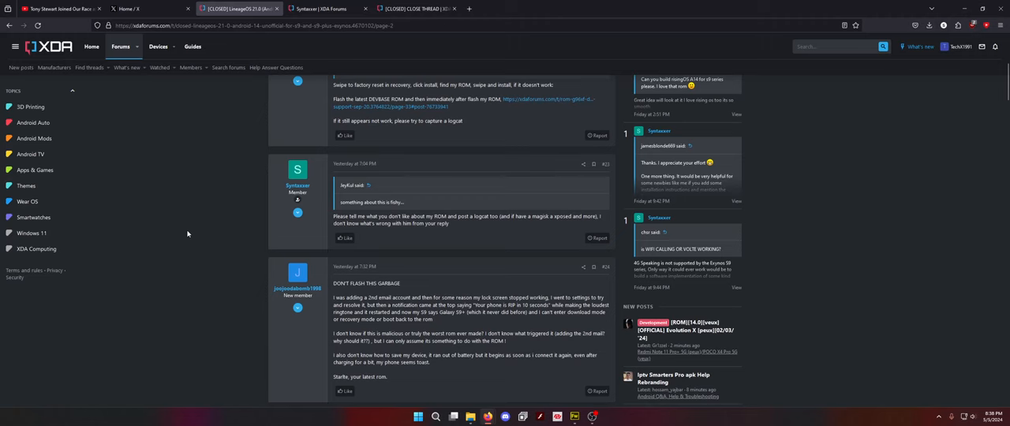
scroll("down", 3)
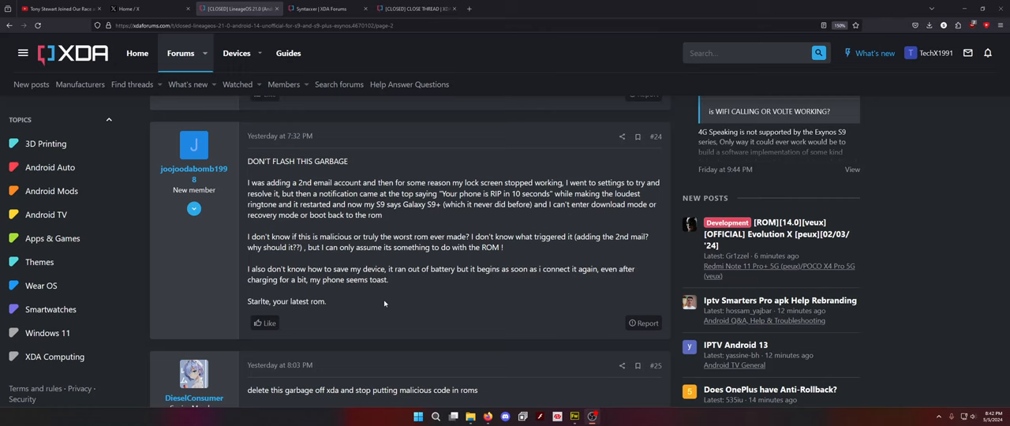
scroll("down", 3)
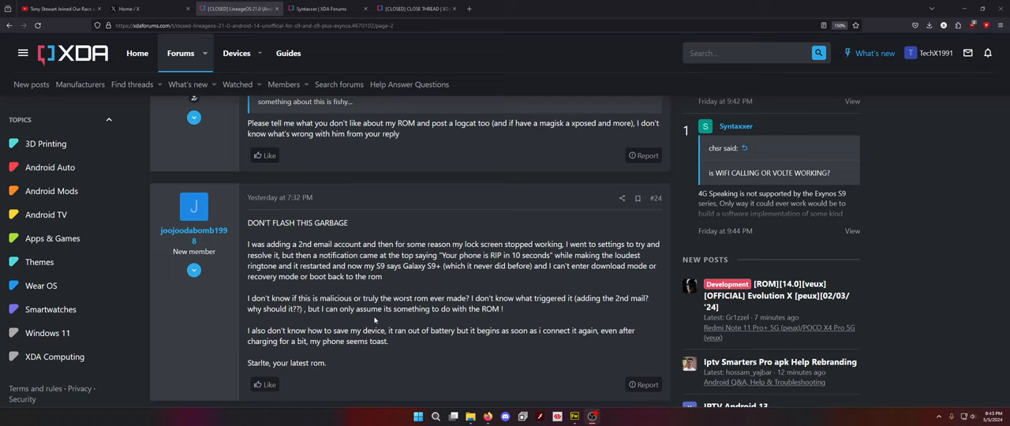
scroll("down", 3)
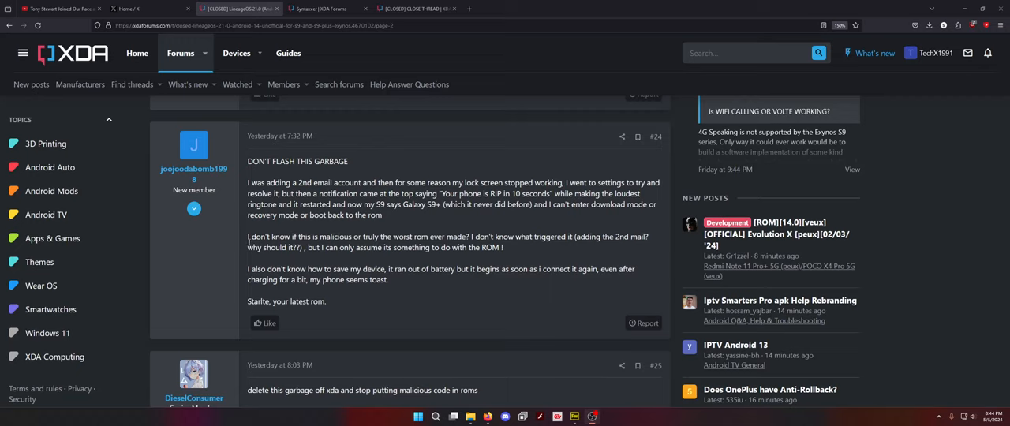
Step: Highlight the complaint's sentences about malicious code, then clear the selection
left_click_drag(438, 237, 502, 246)
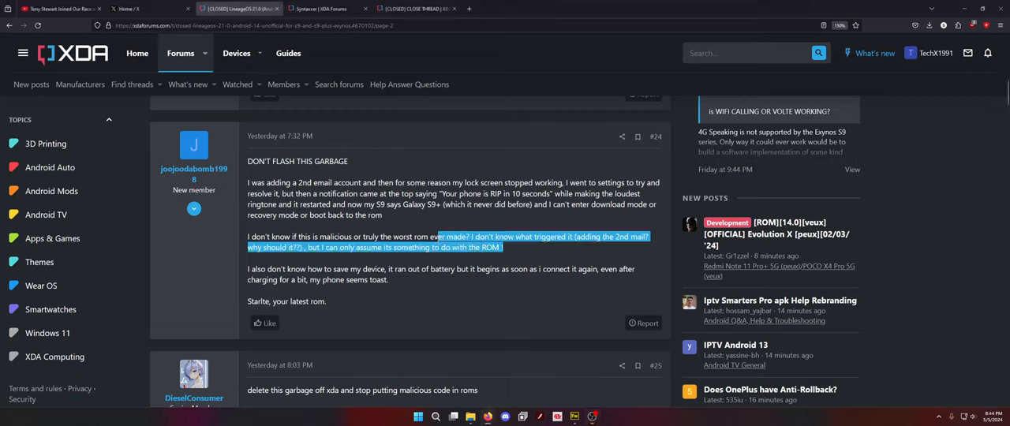
left_click(482, 287)
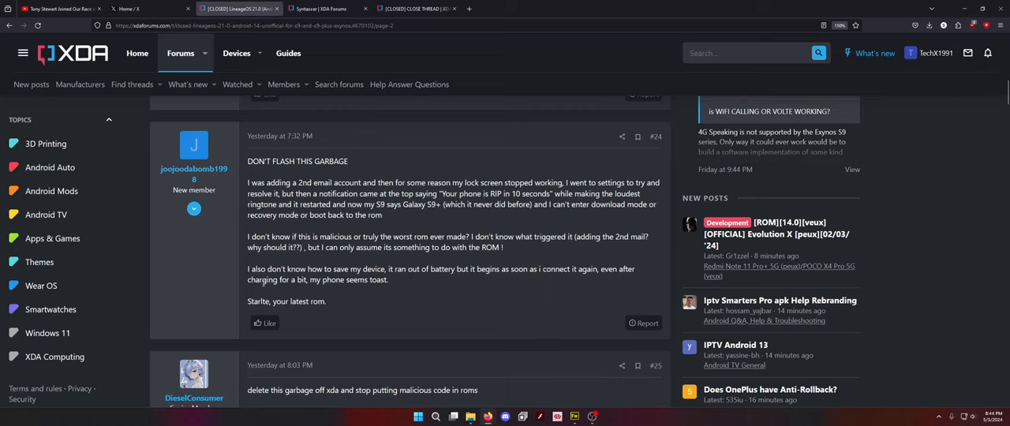
mouse_move(429, 281)
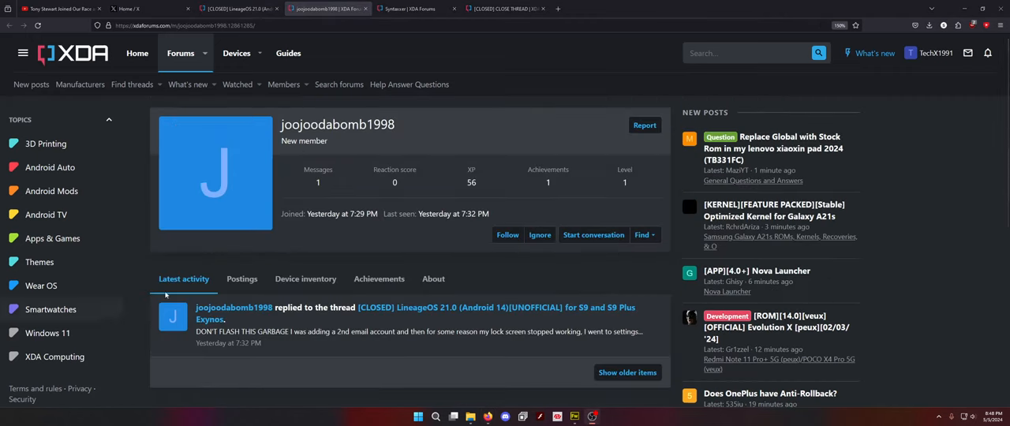
left_click(305, 278)
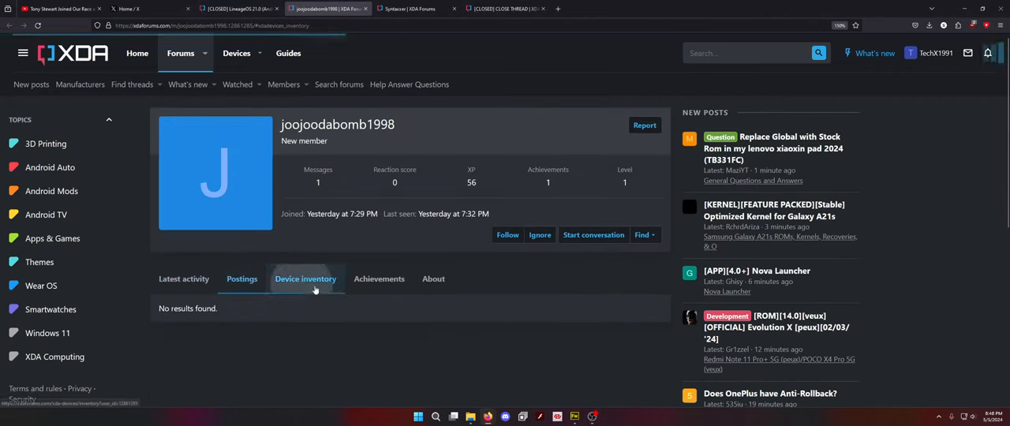
left_click(183, 278)
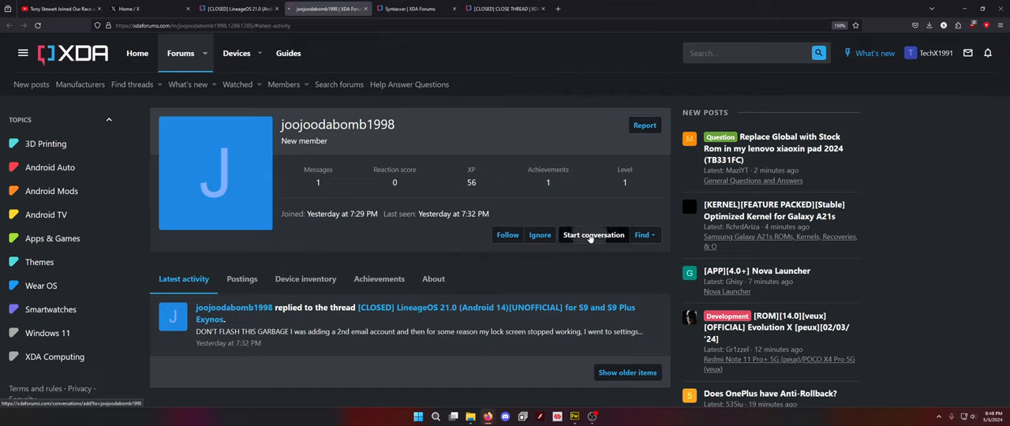
left_click(593, 233)
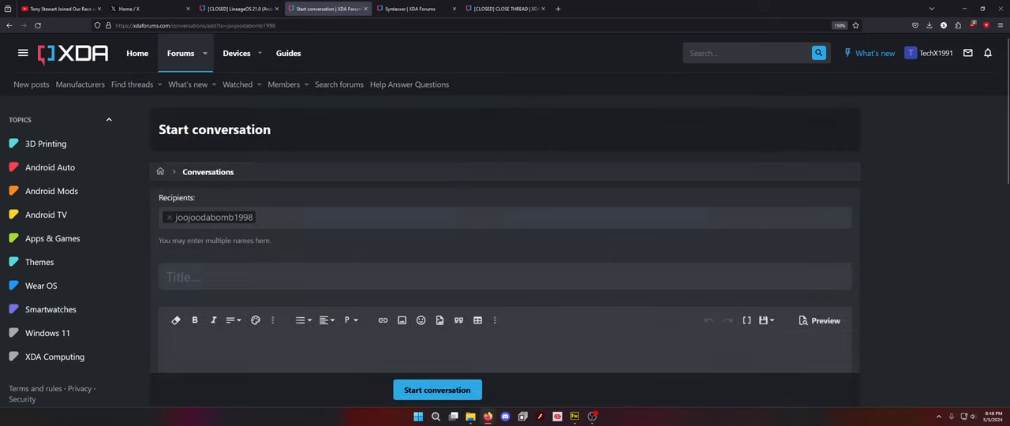
scroll("down", 3)
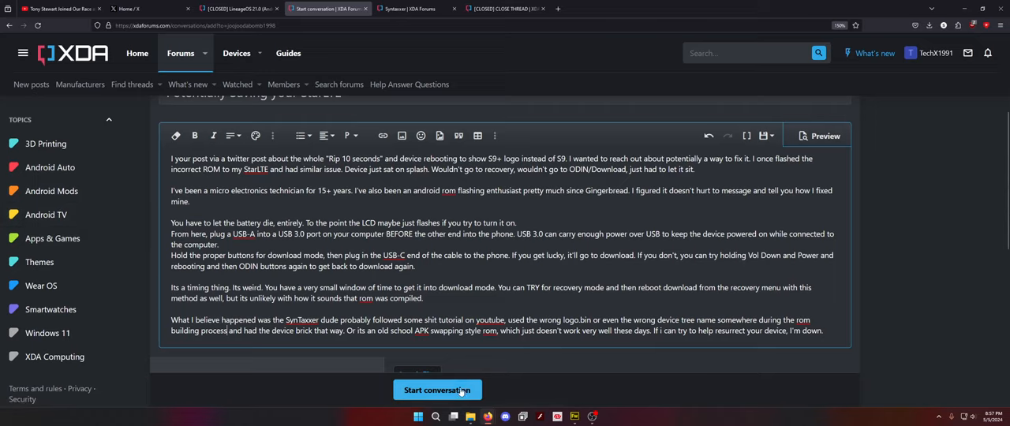
left_click(437, 389)
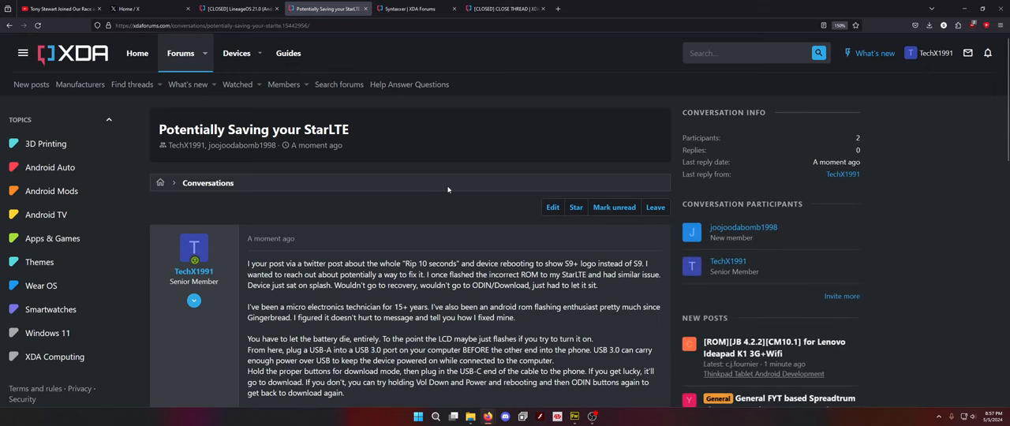
left_click(236, 10)
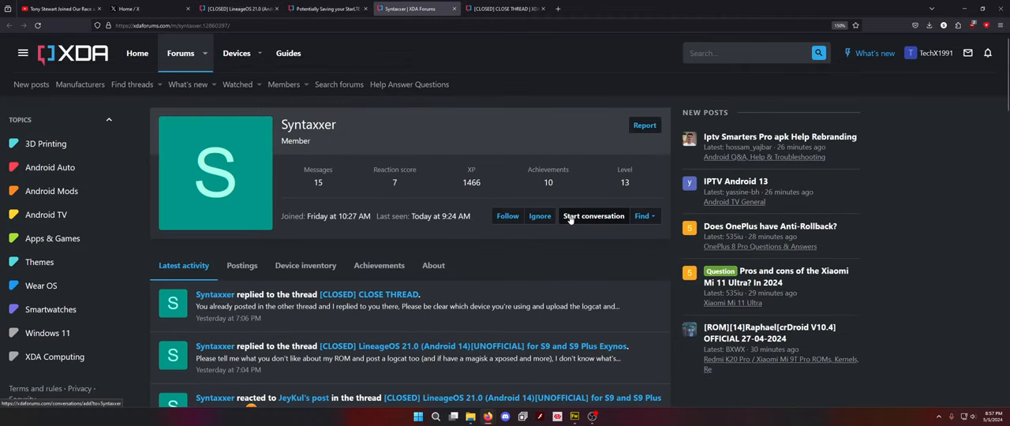
scroll("down", 3)
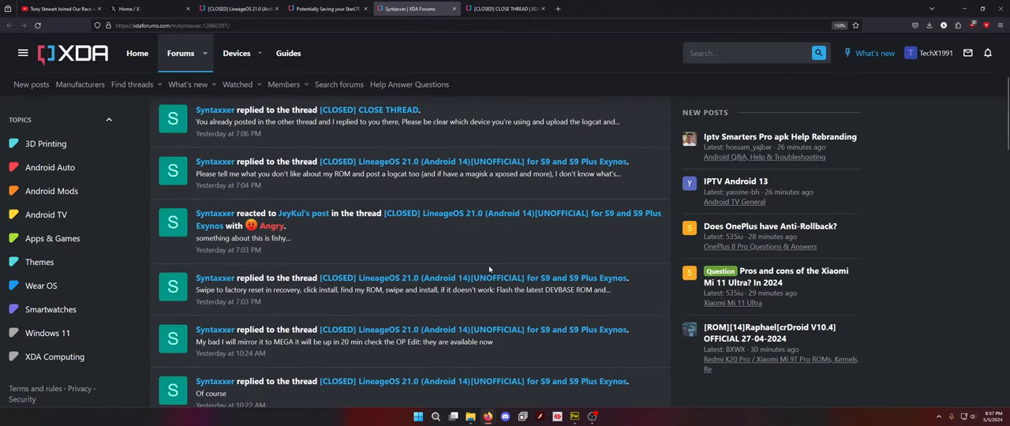
mouse_move(480, 248)
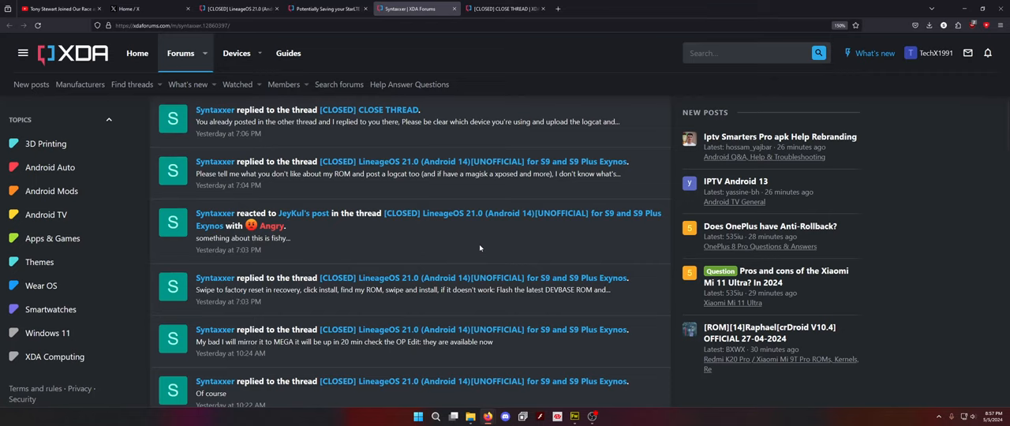
scroll("down", 3)
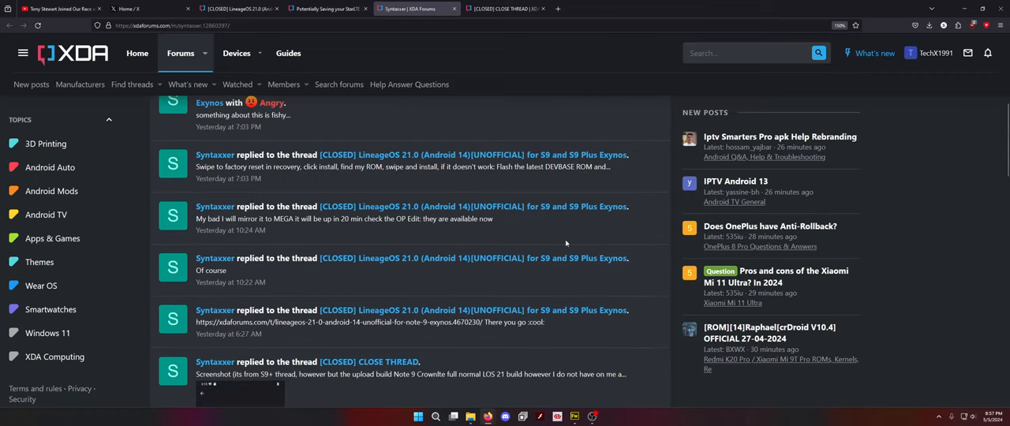
scroll("down", 3)
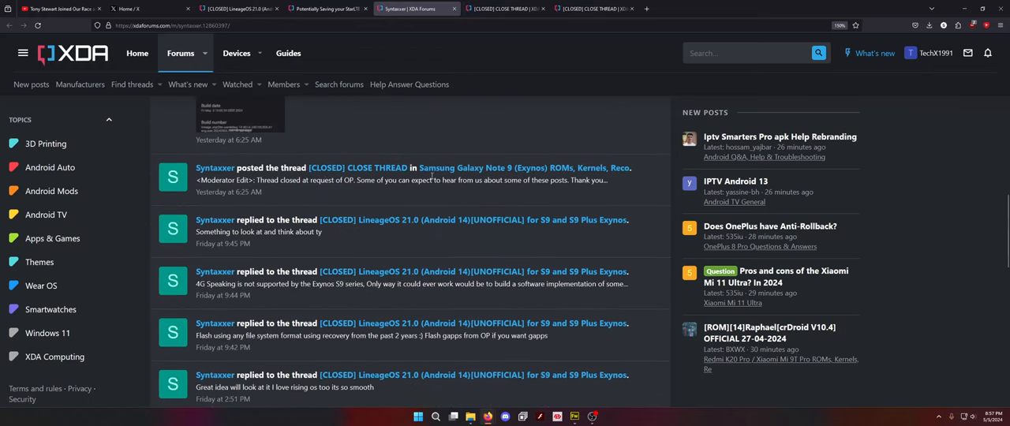
mouse_move(455, 168)
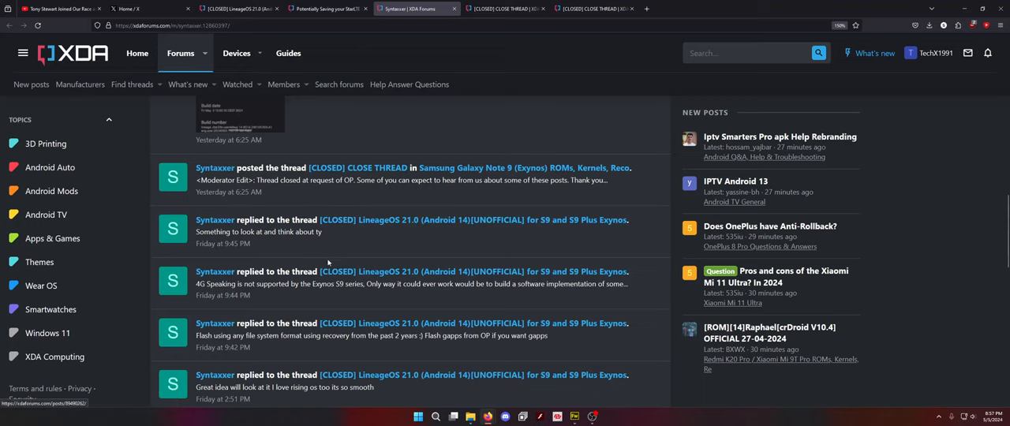
Step: Continue to the oldest listed posts, then switch to the closed Note 9 thread
scroll("down", 3)
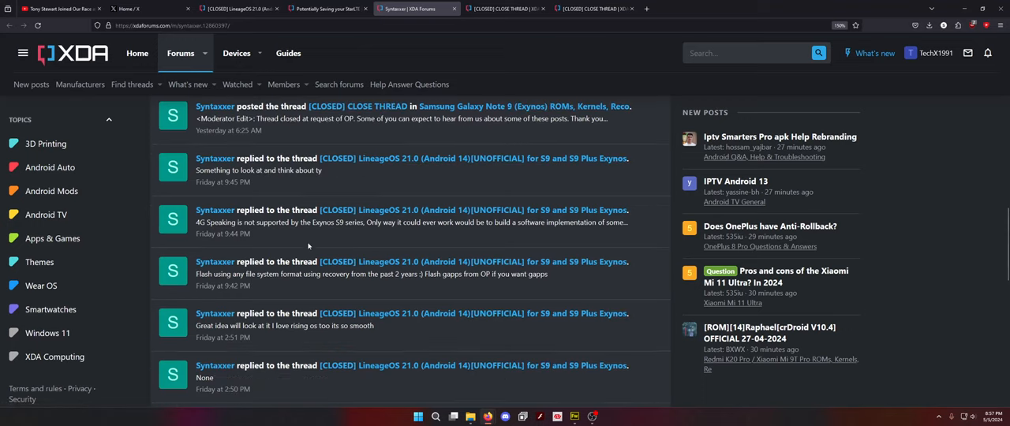
scroll("down", 3)
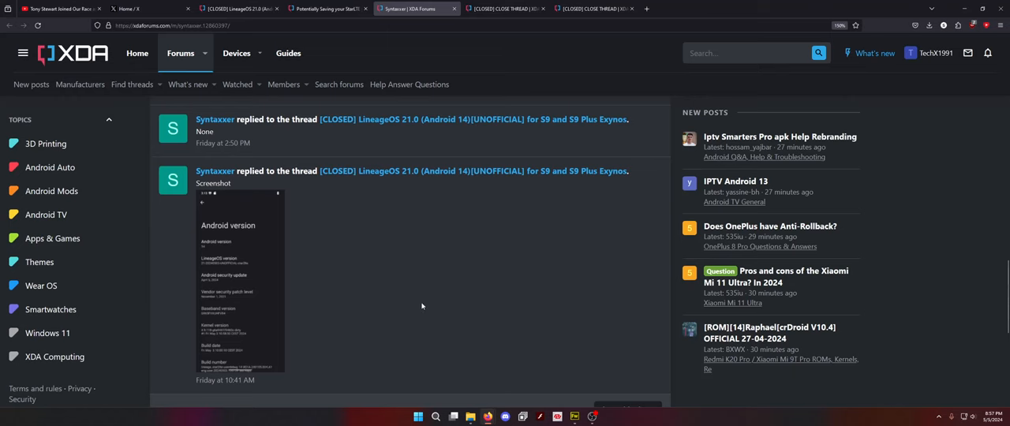
scroll("down", 3)
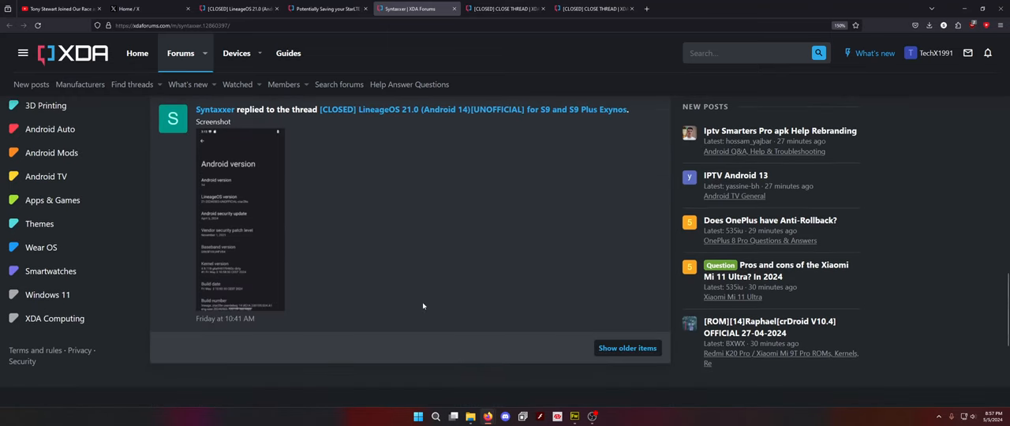
left_click(215, 110)
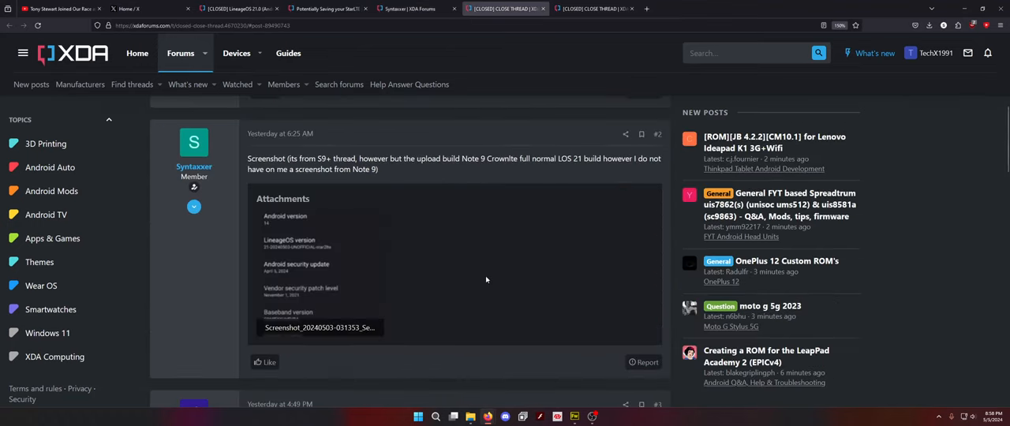
Step: Read the closed Note 9 thread to the moderator's closing note, then return to the X home feed
scroll("down", 3)
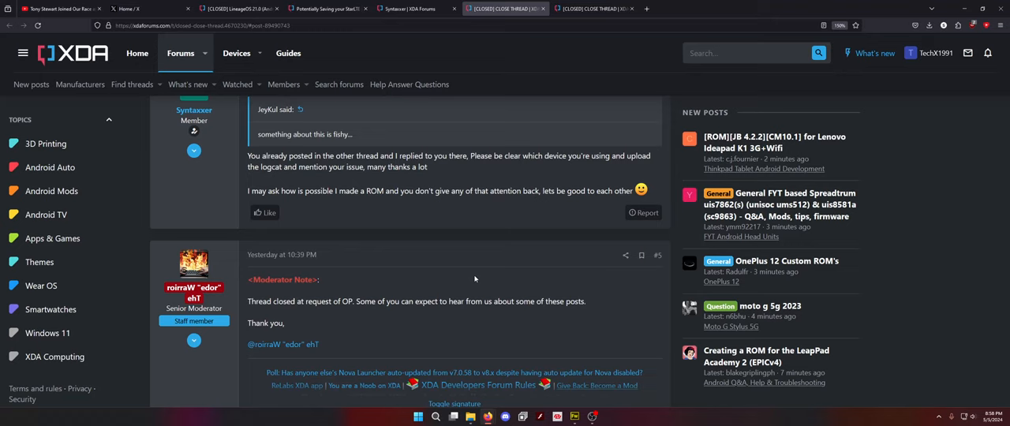
scroll("down", 3)
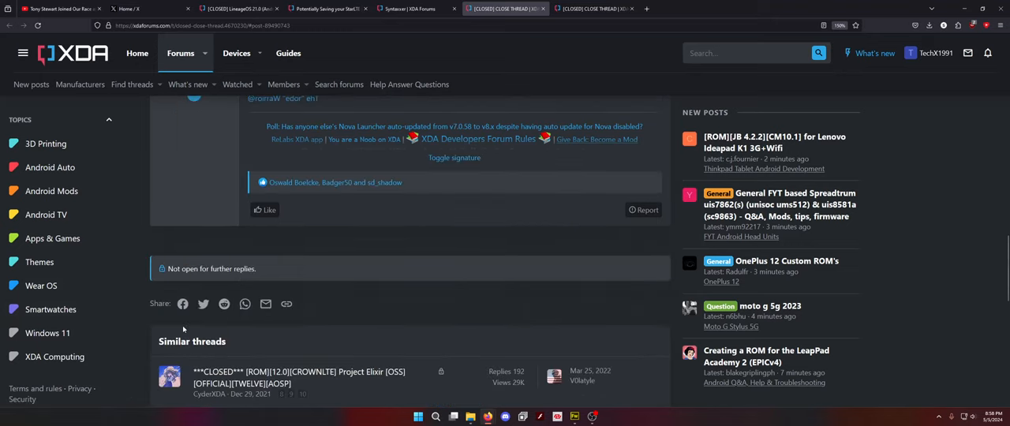
scroll("up", 3)
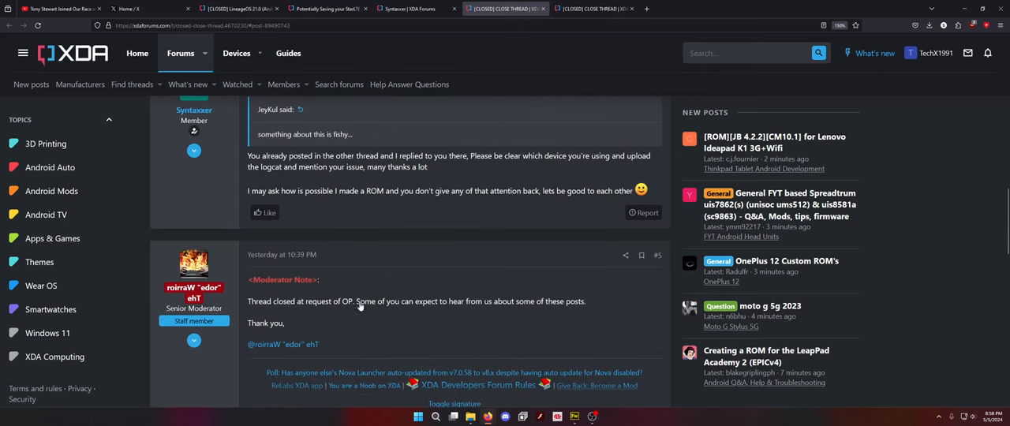
mouse_move(439, 267)
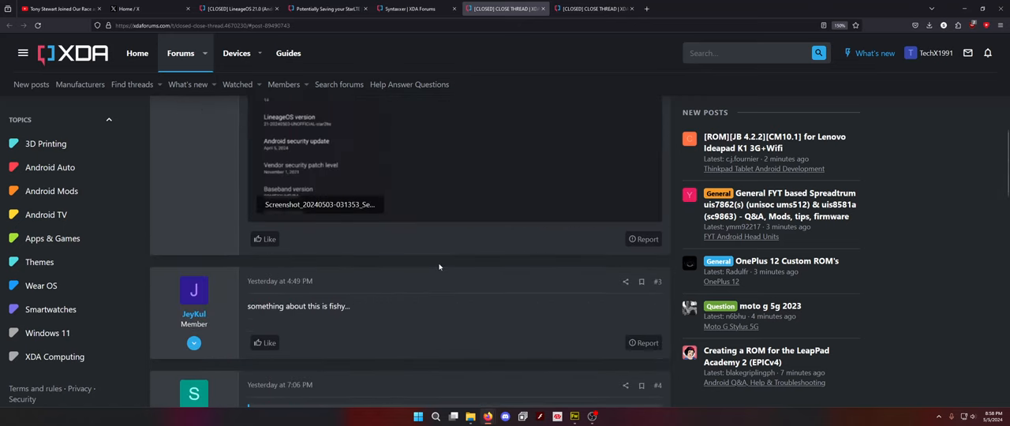
scroll("down", 3)
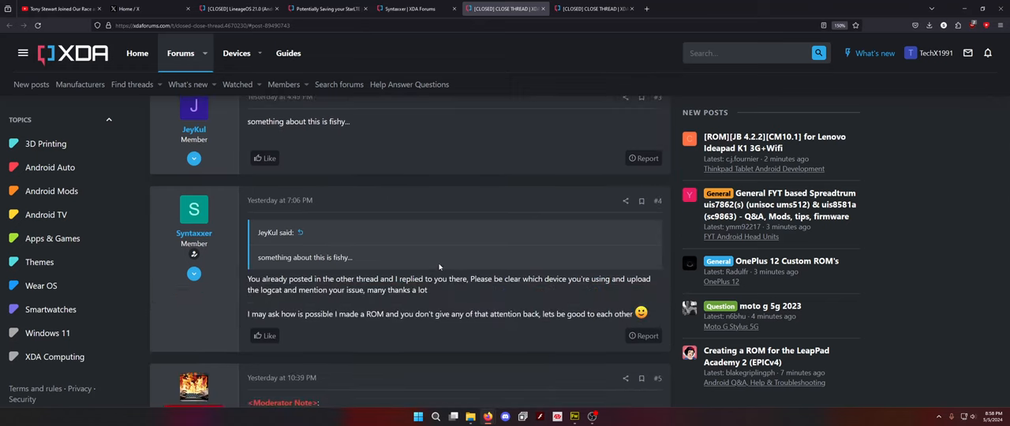
scroll("down", 3)
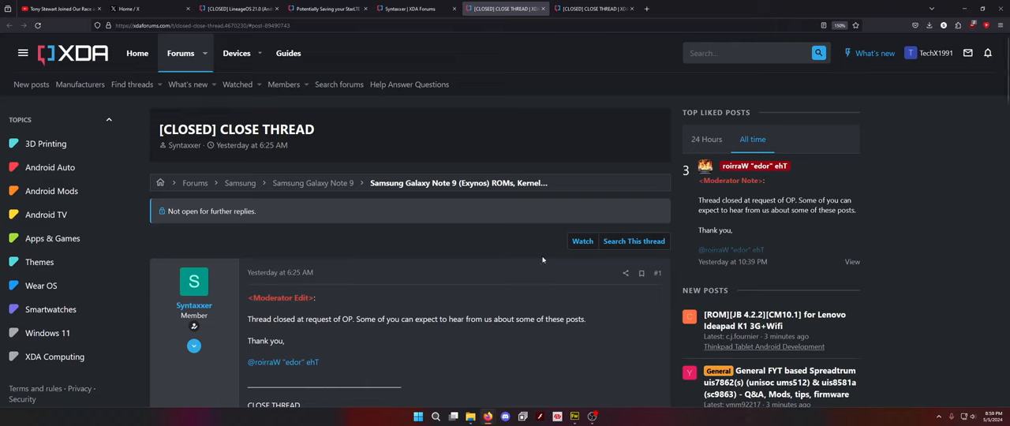
left_click(142, 9)
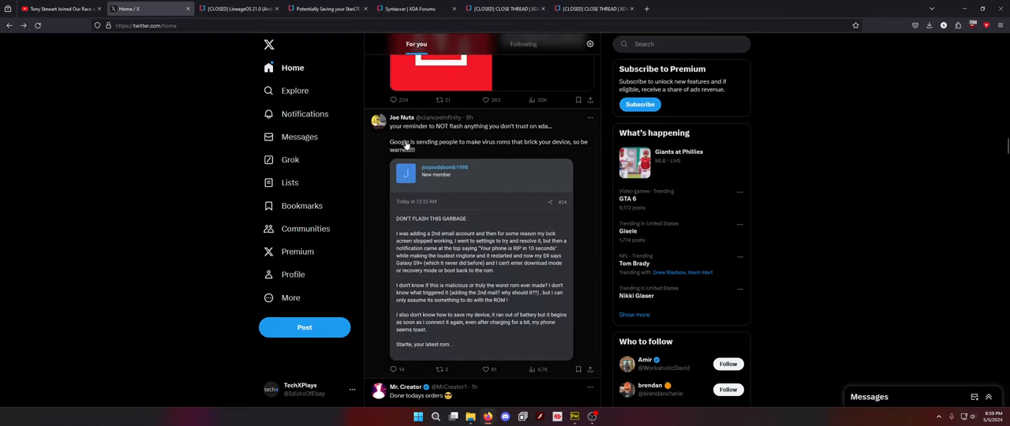
mouse_move(403, 117)
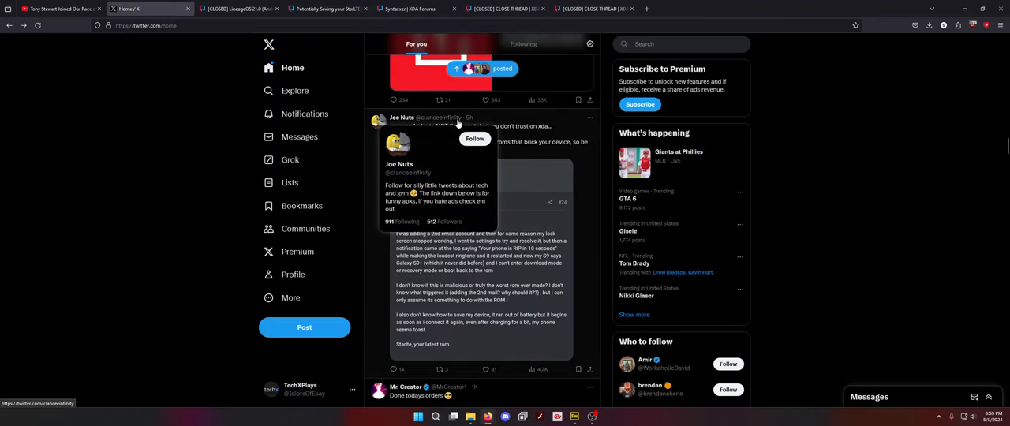